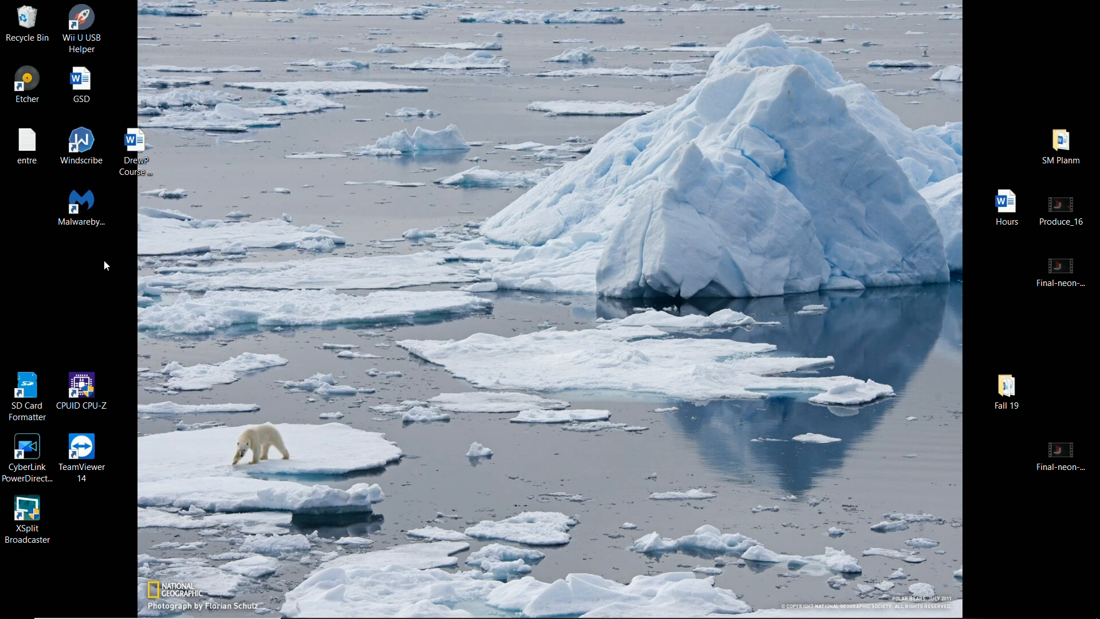
pyautogui.moveTo(901, 181)
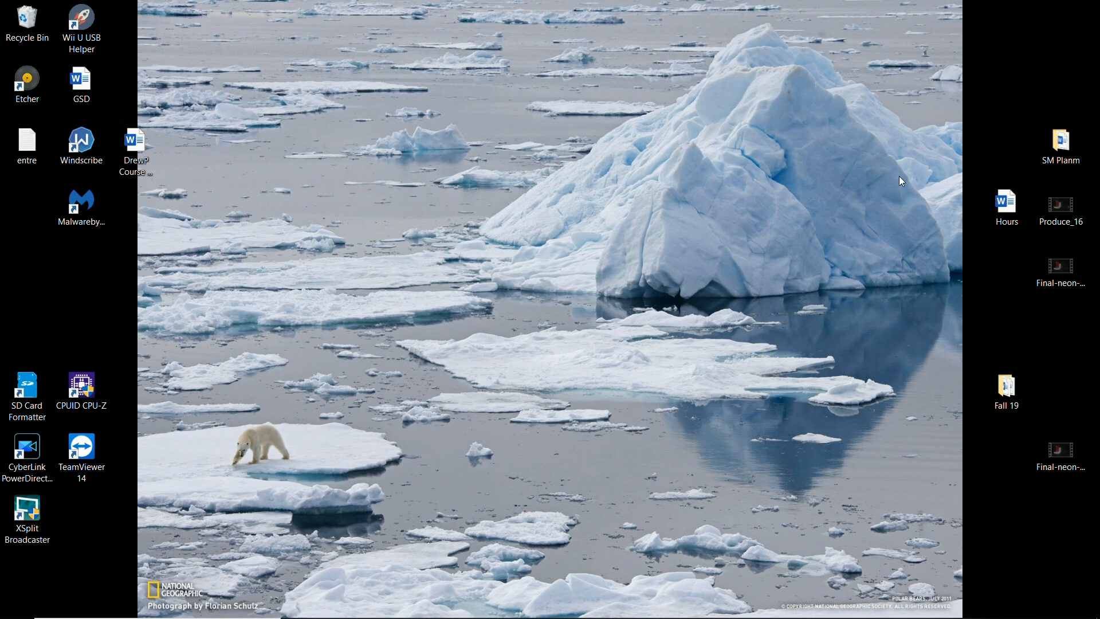
pyautogui.moveTo(795, 385)
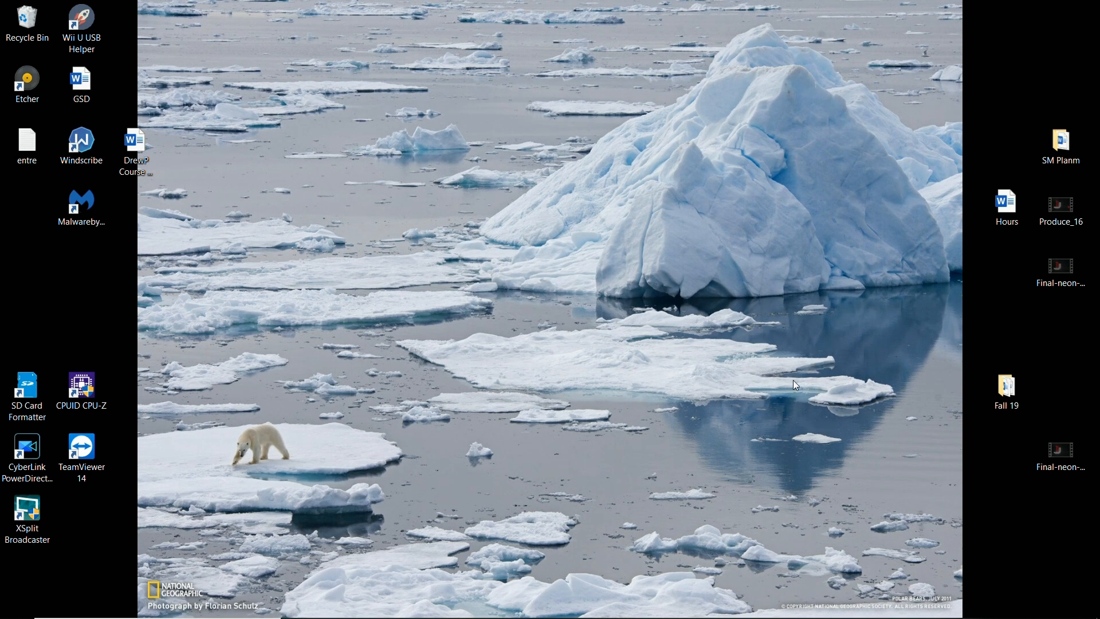
pyautogui.moveTo(919, 176)
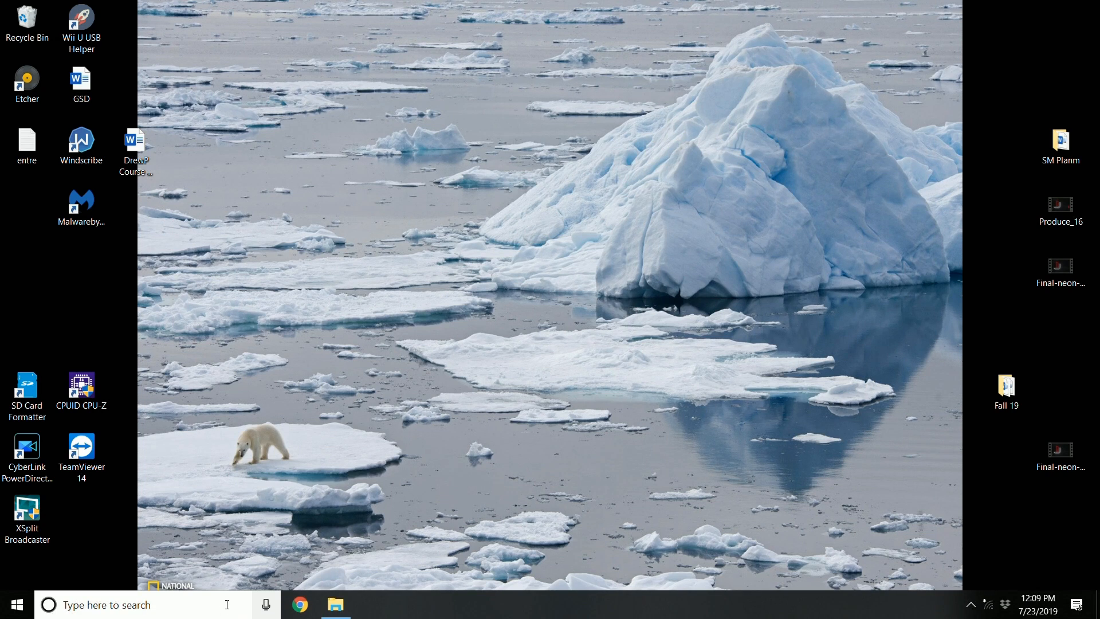
# Step: Look at Apps & features, then return to the Windows Settings home overview
pyautogui.click(13, 604)
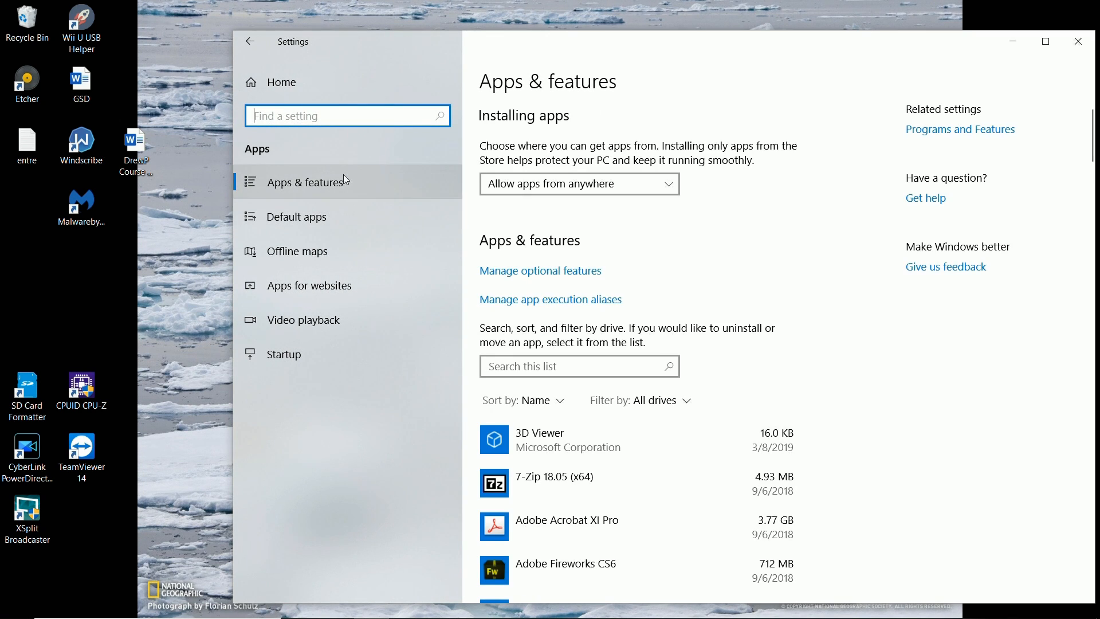
pyautogui.click(567, 520)
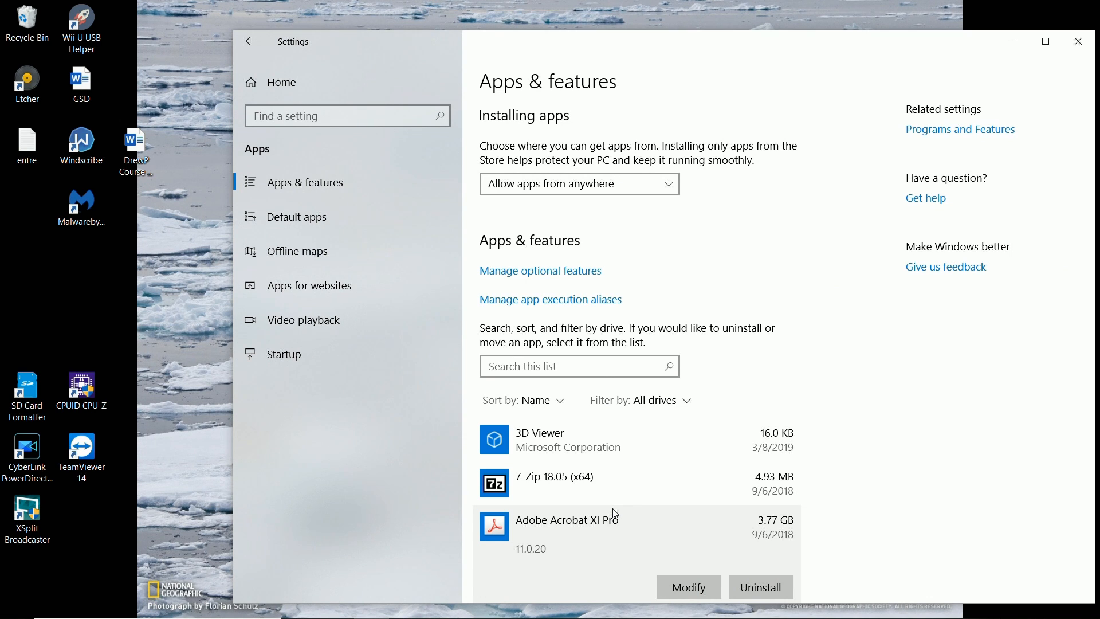
pyautogui.click(15, 604)
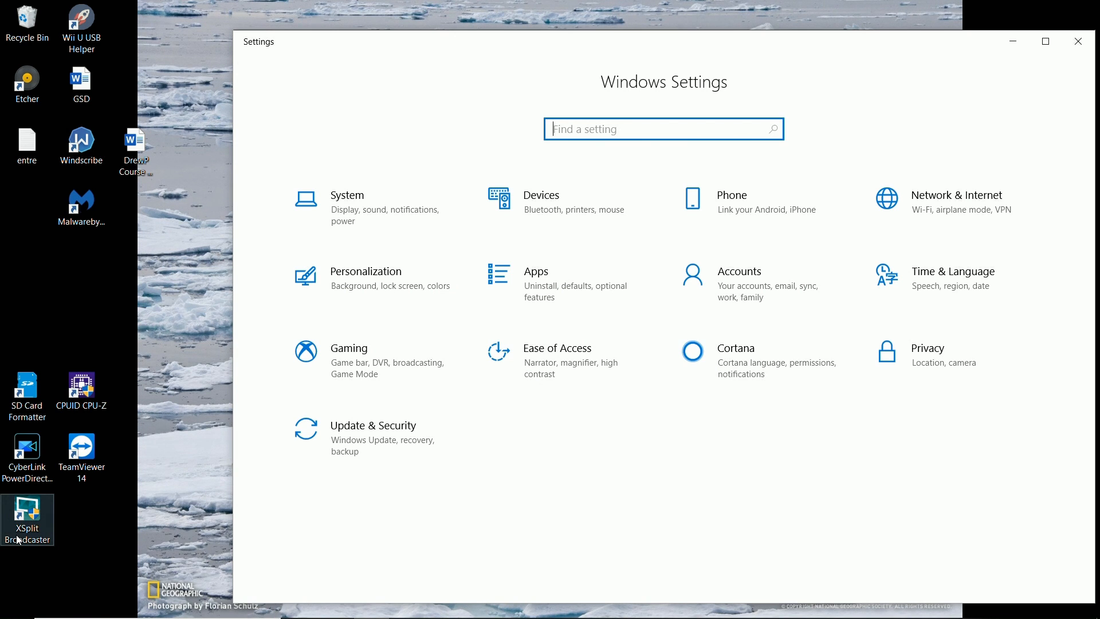
# Step: From Start, reach Settings > Update & Security > Recovery
pyautogui.click(1079, 41)
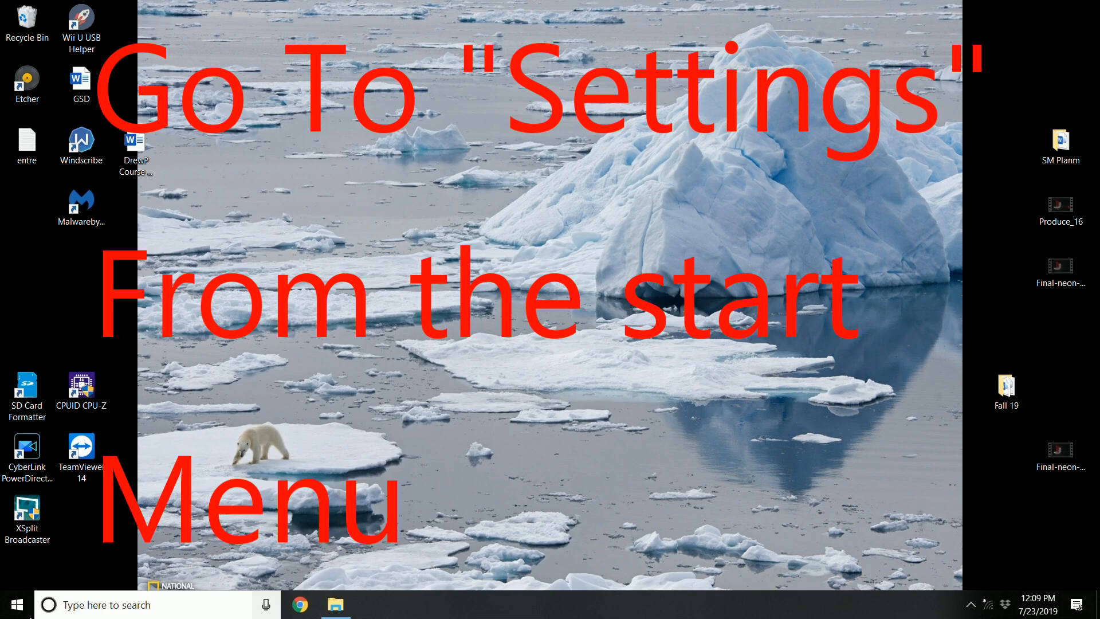
pyautogui.click(14, 604)
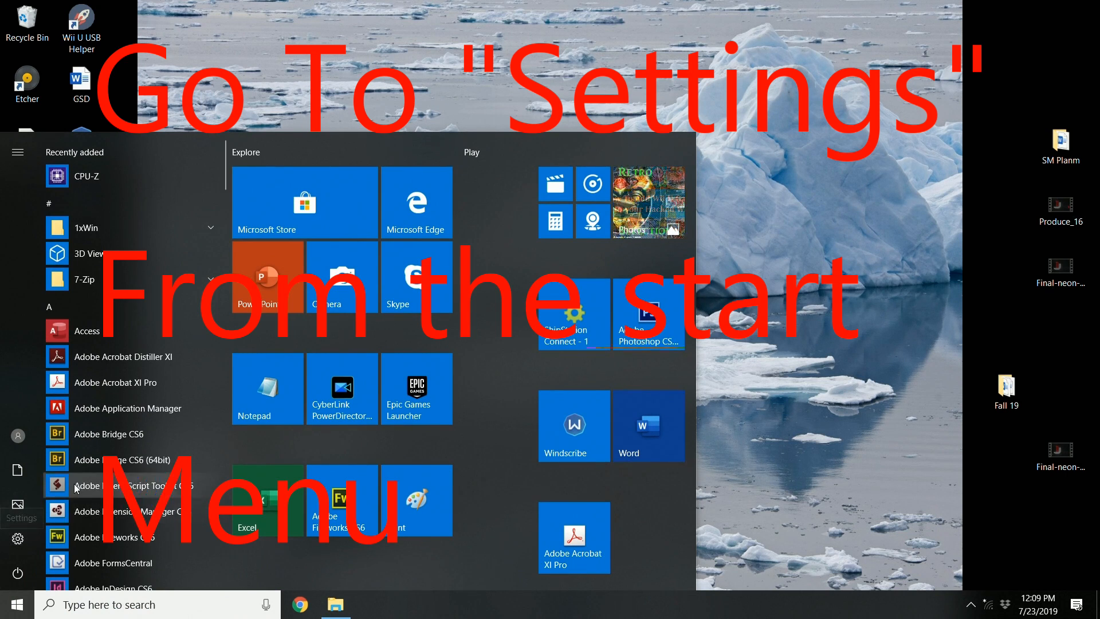
pyautogui.click(17, 539)
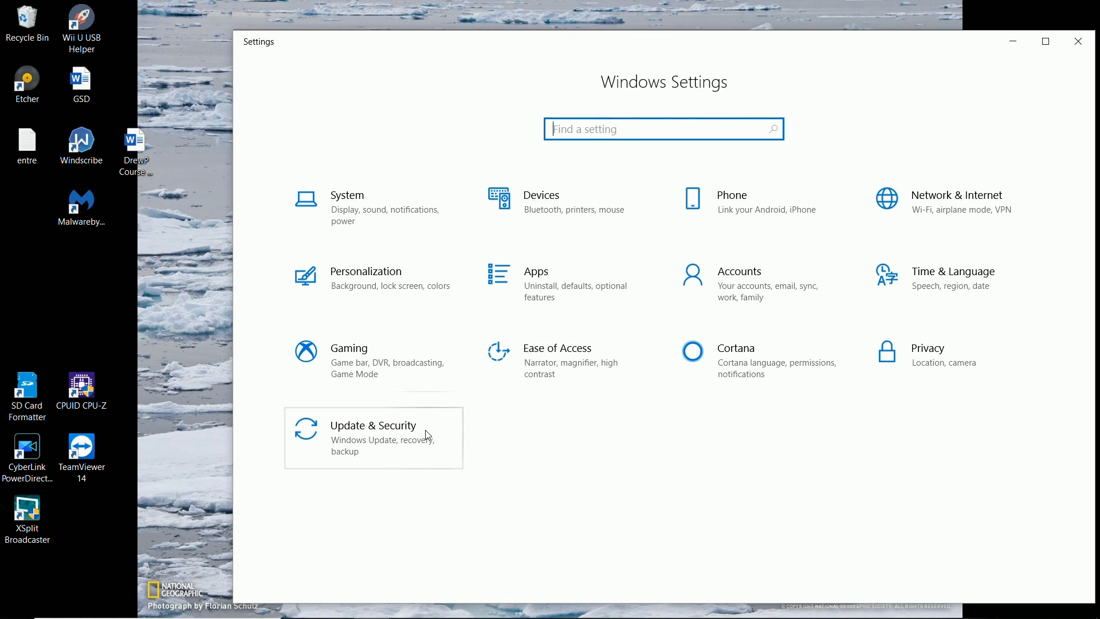
pyautogui.moveTo(454, 430)
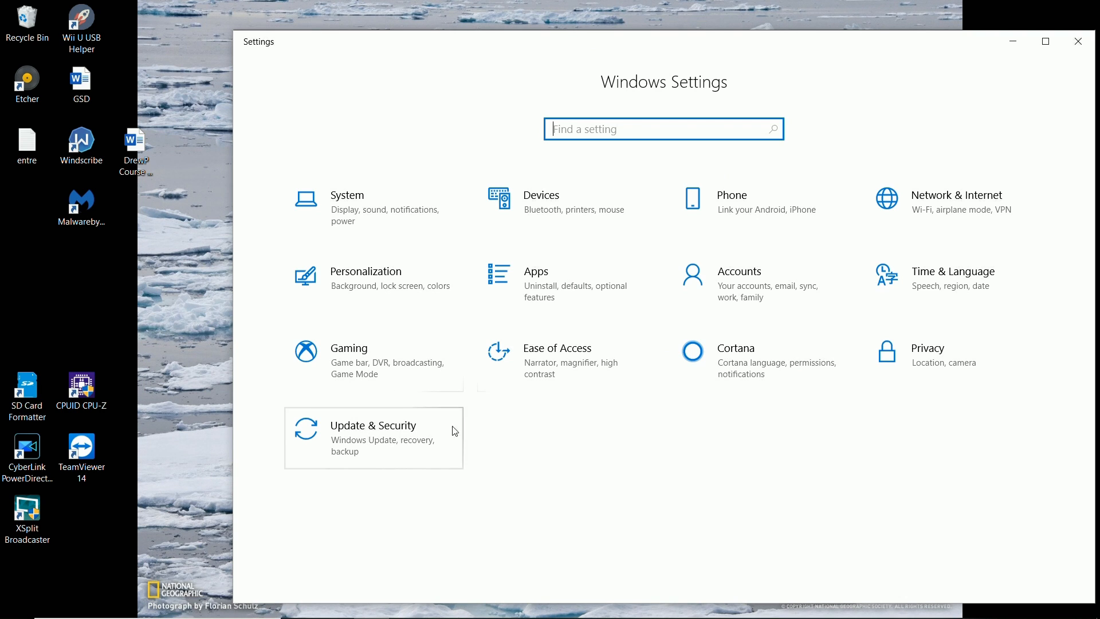
pyautogui.click(373, 437)
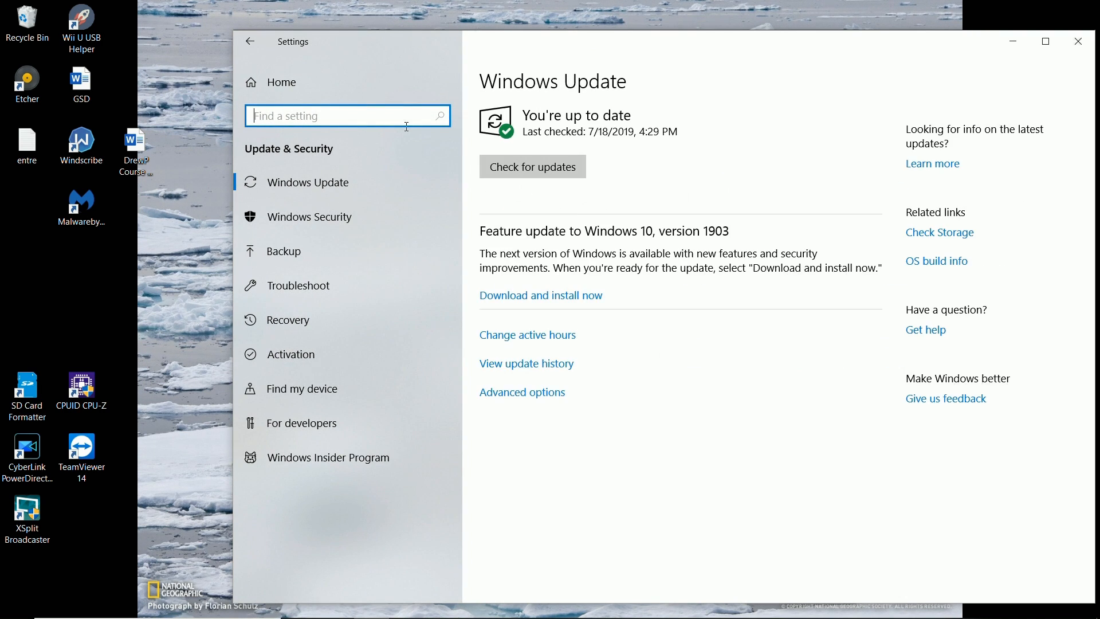
pyautogui.click(287, 320)
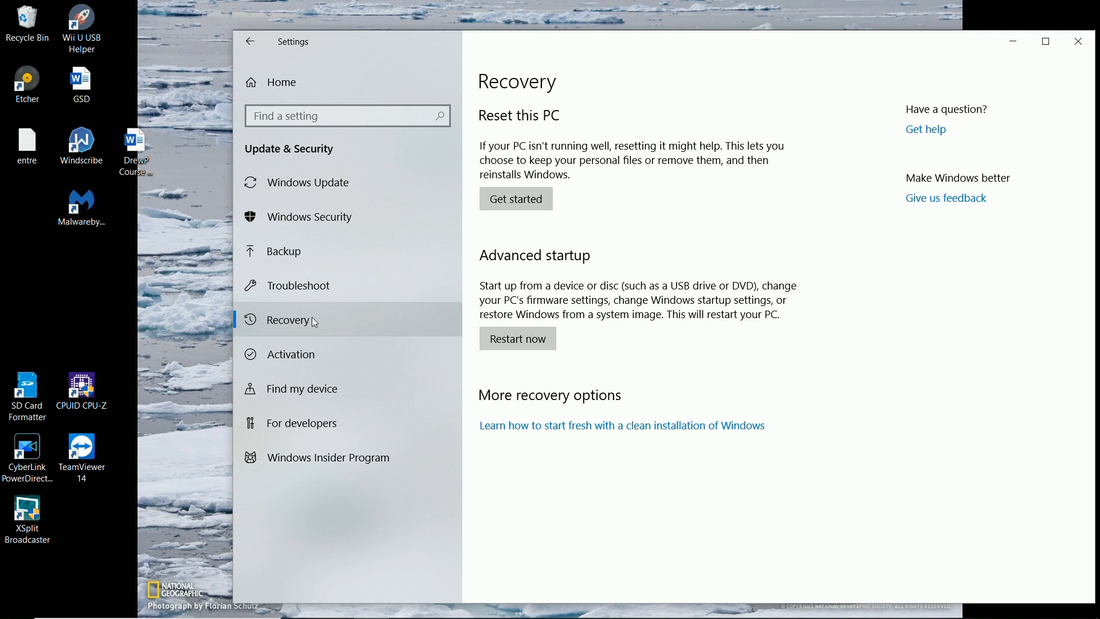
pyautogui.moveTo(516, 199)
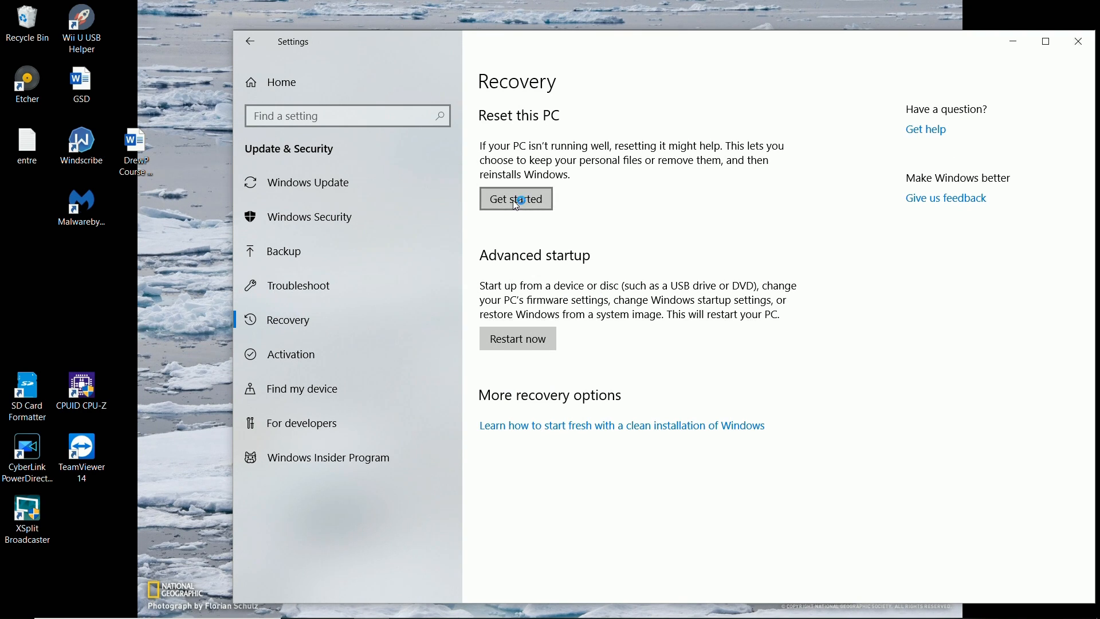
# Step: Start the Reset this PC wizard via Get started
pyautogui.click(515, 198)
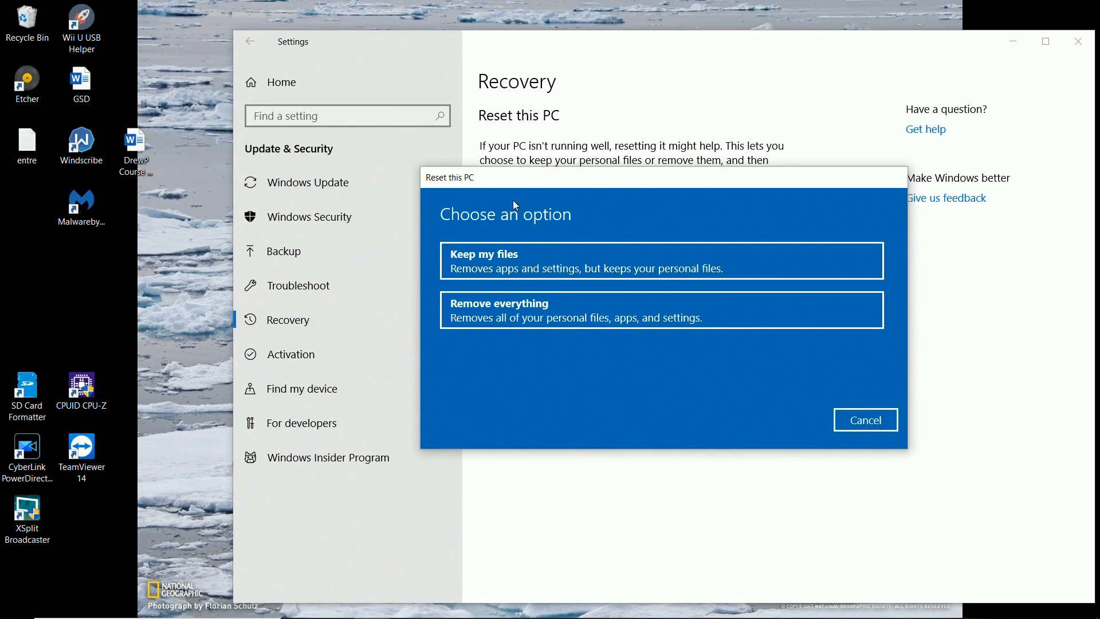
pyautogui.moveTo(565, 314)
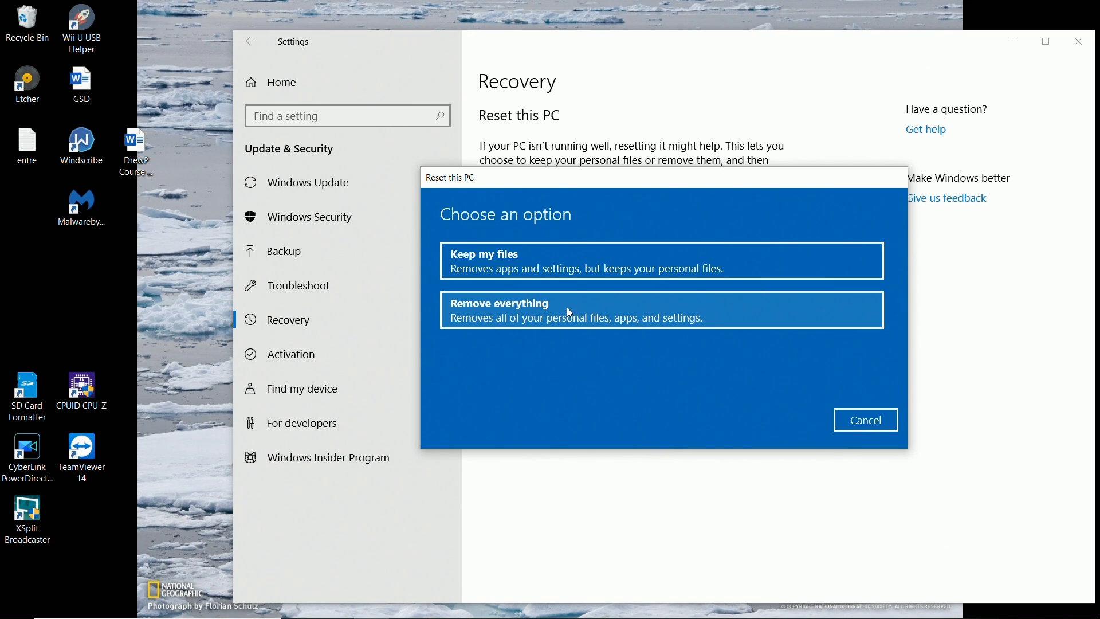
pyautogui.moveTo(557, 268)
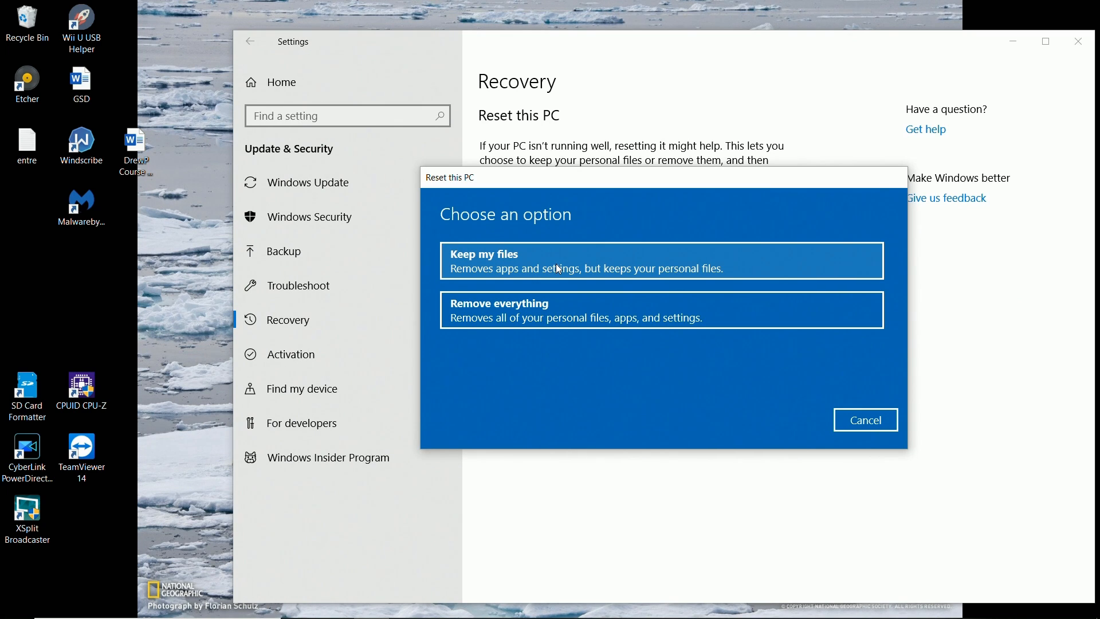
pyautogui.moveTo(551, 311)
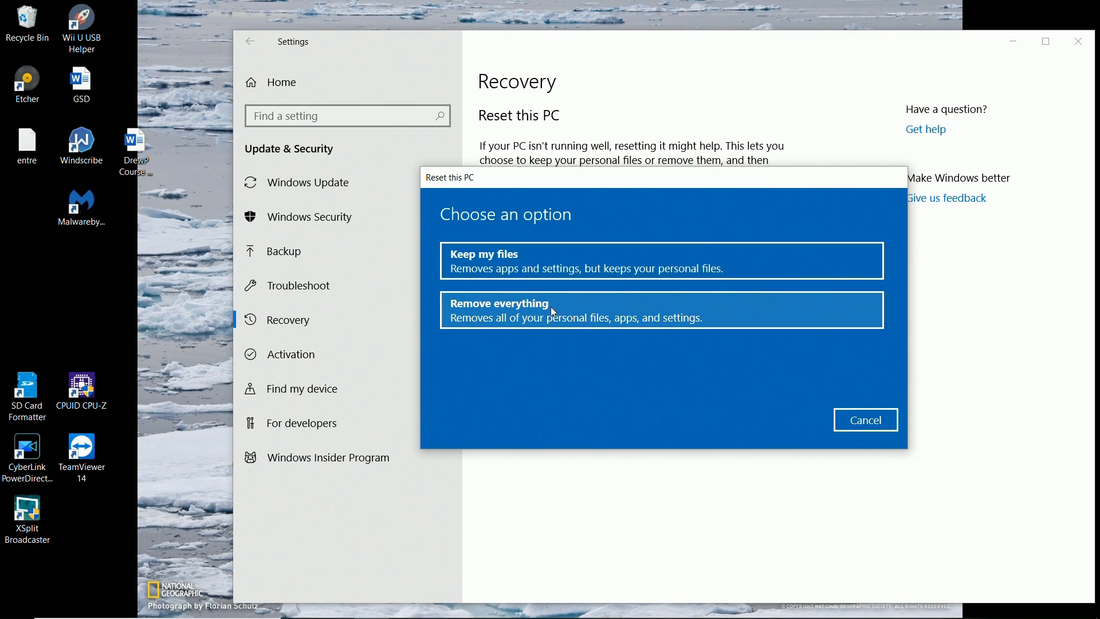
# Step: Choose Remove everything and apply it to All drives
pyautogui.click(575, 309)
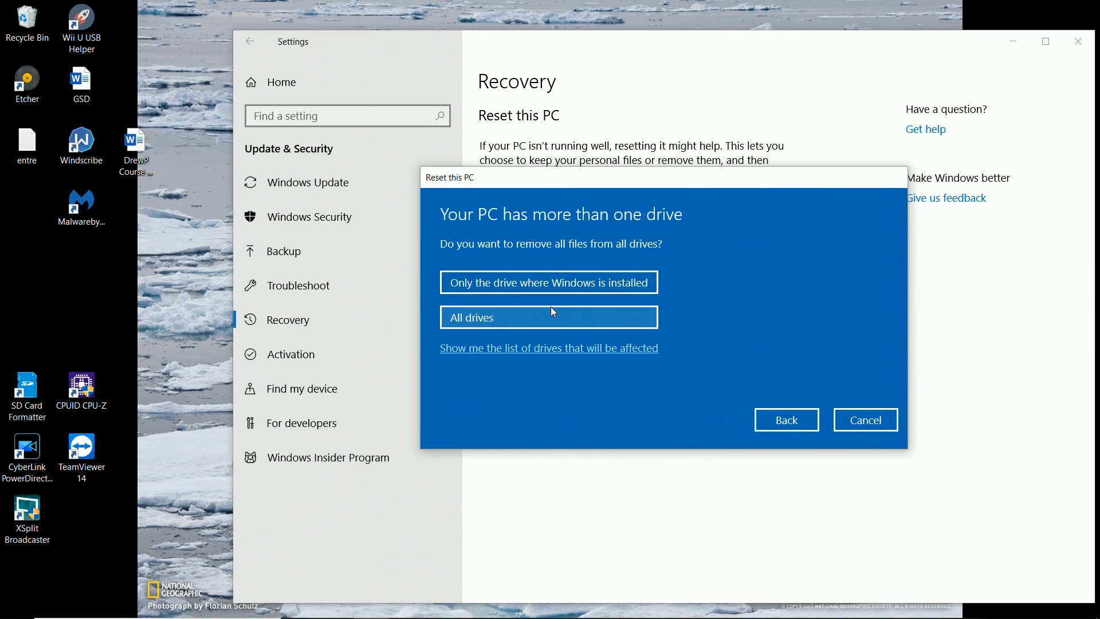
pyautogui.moveTo(634, 323)
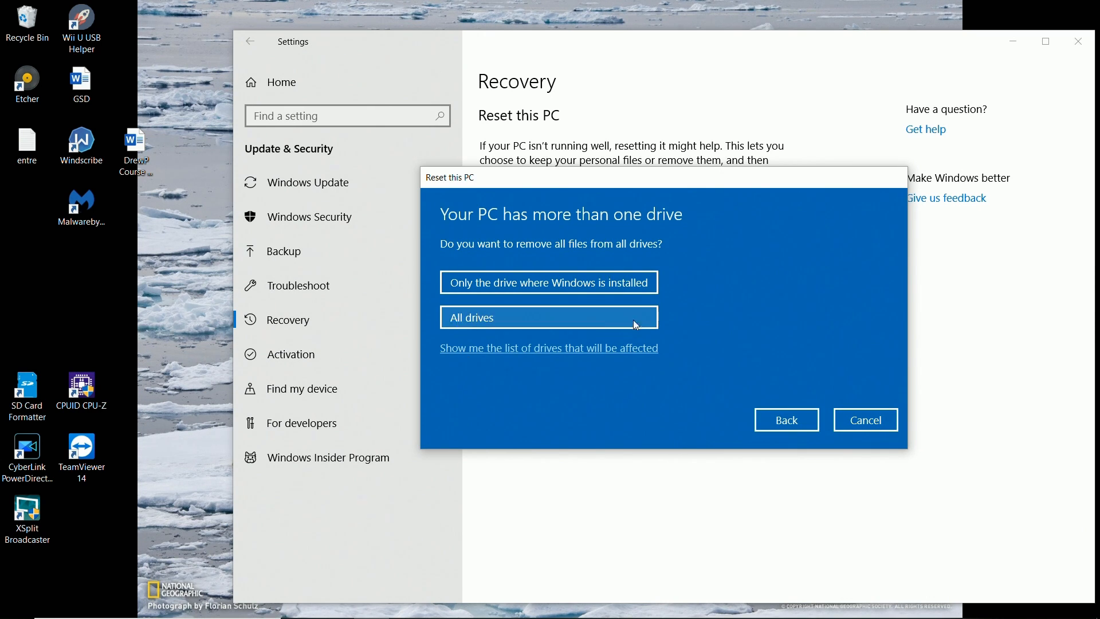
pyautogui.moveTo(510, 311)
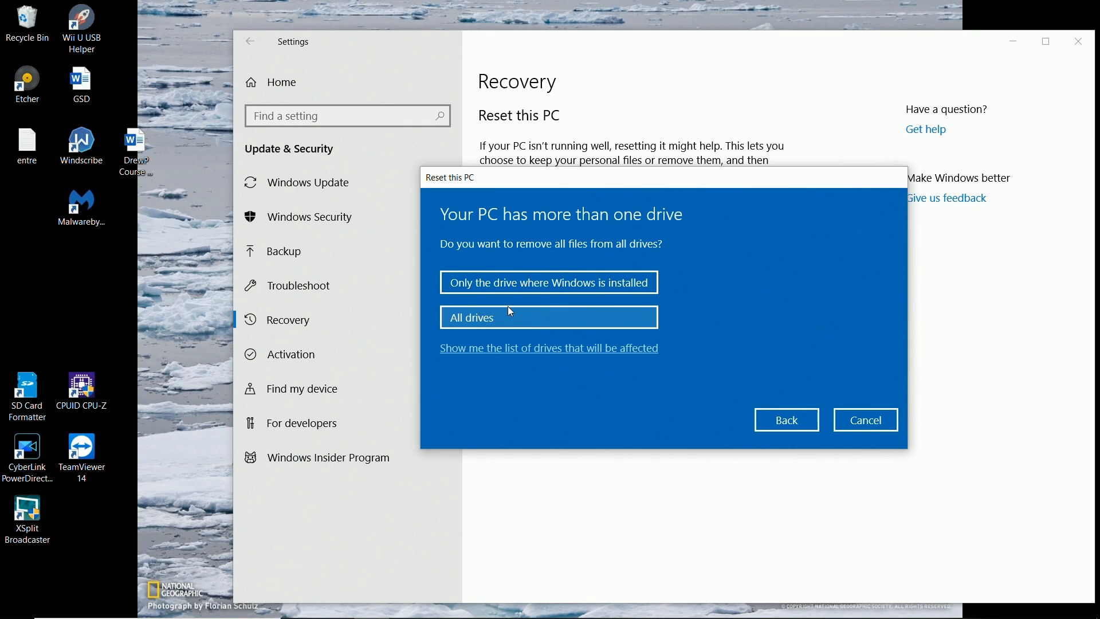
pyautogui.moveTo(508, 298)
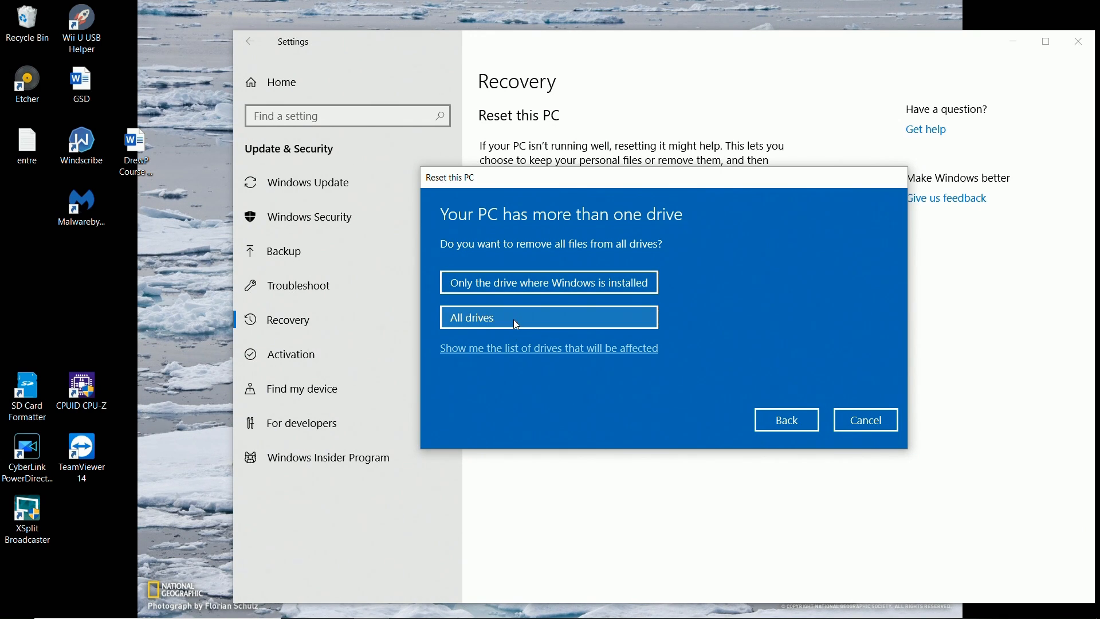
pyautogui.moveTo(548, 282)
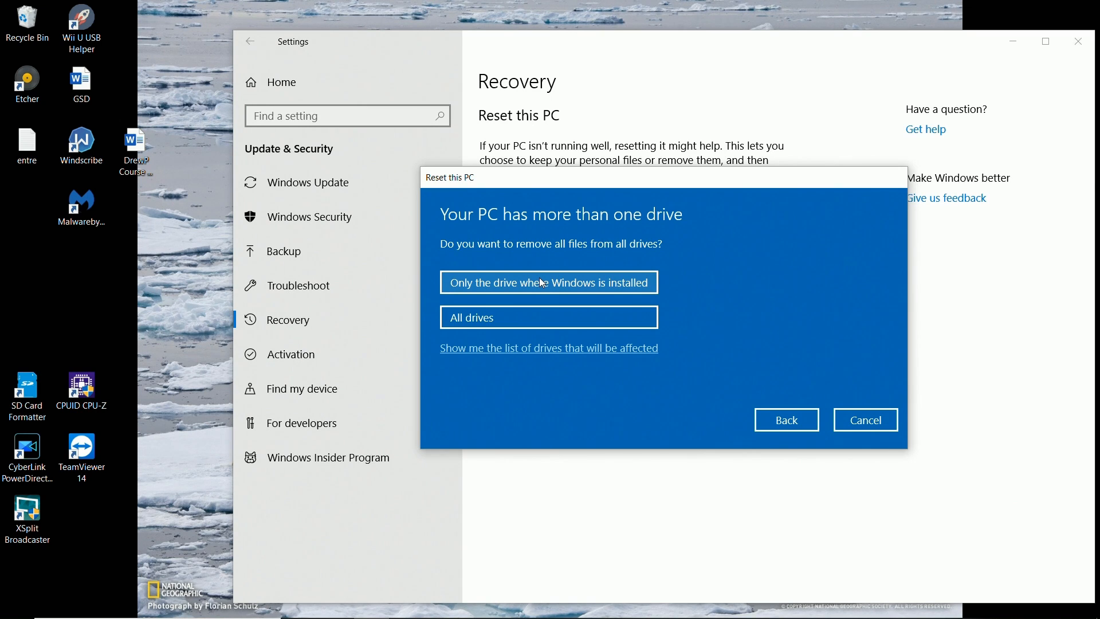
pyautogui.moveTo(512, 321)
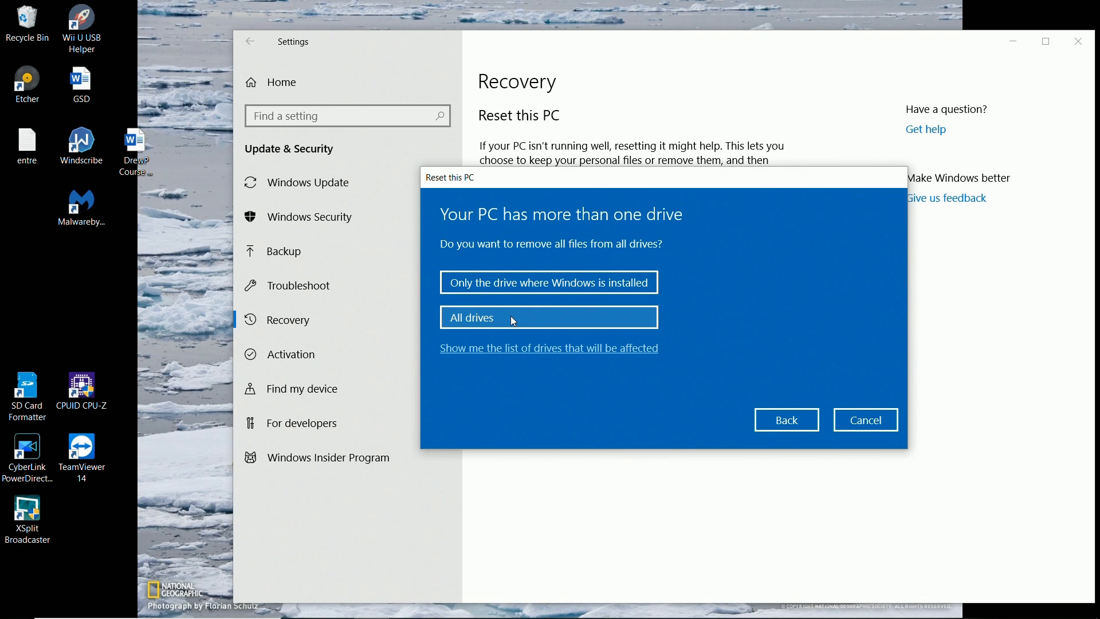
pyautogui.click(548, 317)
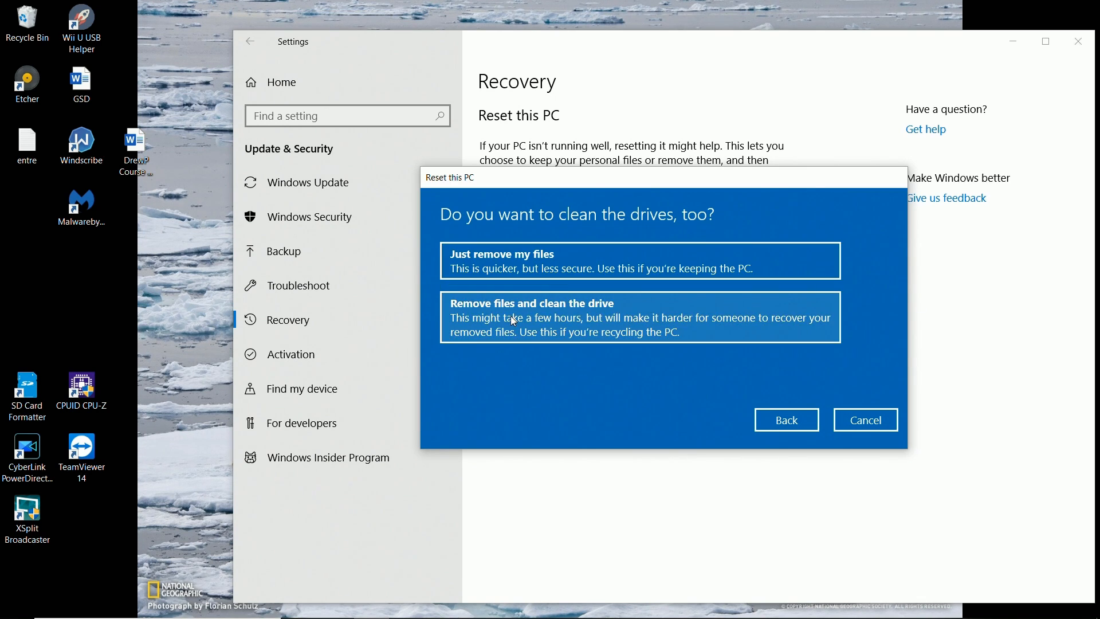
pyautogui.moveTo(557, 317)
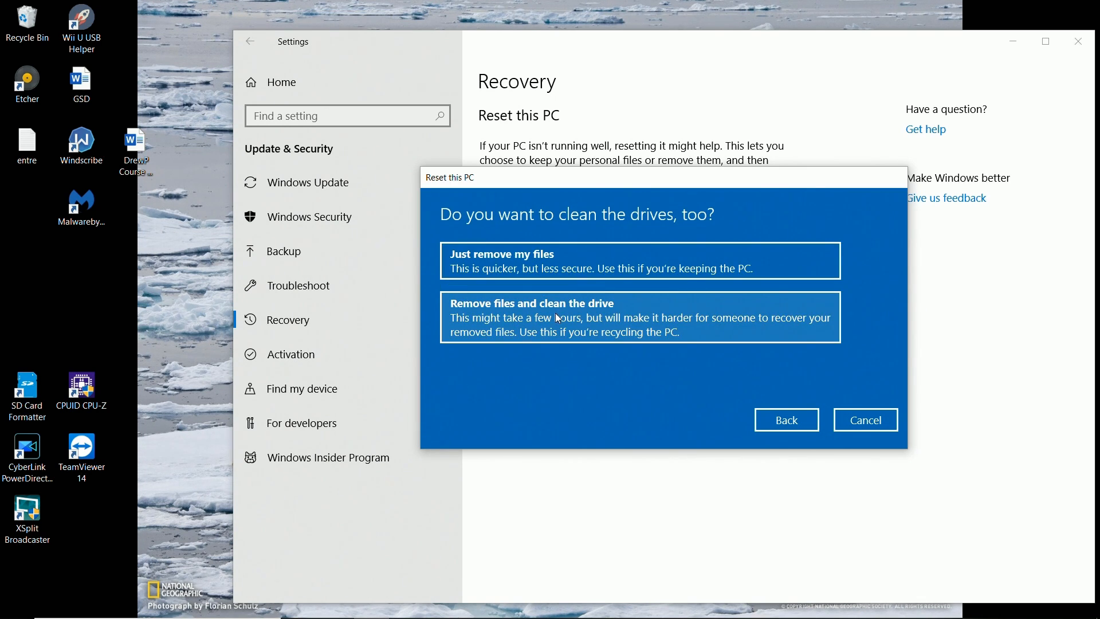